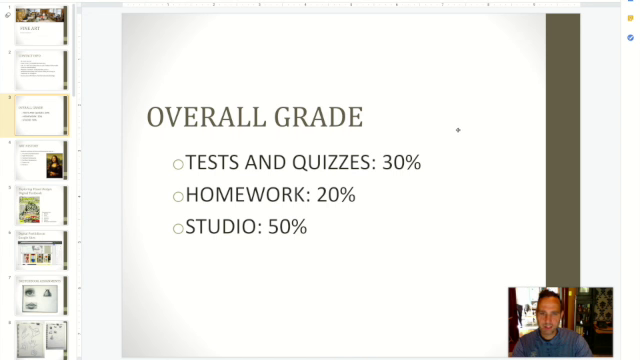
pyautogui.moveTo(462, 130)
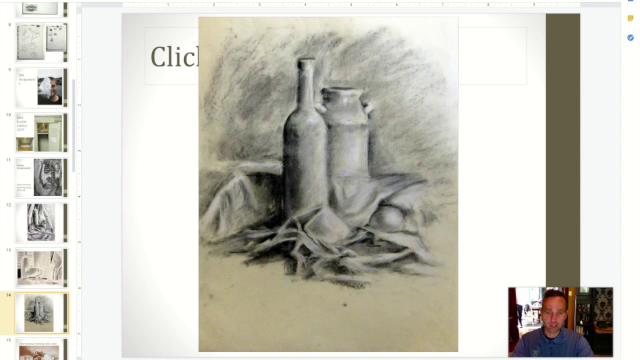
# - Advance to the Creativity and Critical Thinking Studios slide showing the purple flower painting
pyautogui.press('Right')
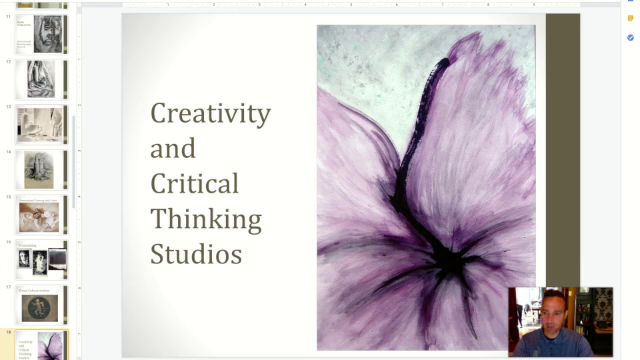
# - Move on to the slide with the three grey tonal paintings of box-shaped forms
pyautogui.scroll(-3)
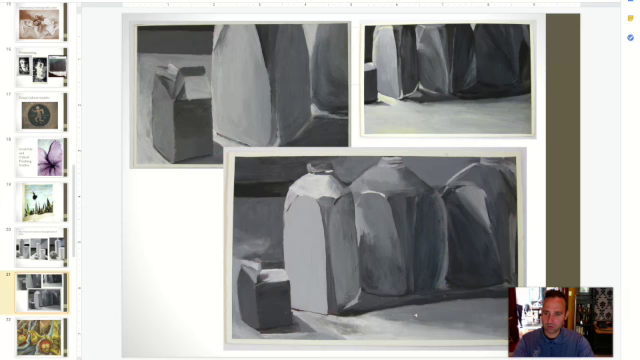
pyautogui.scroll(-3)
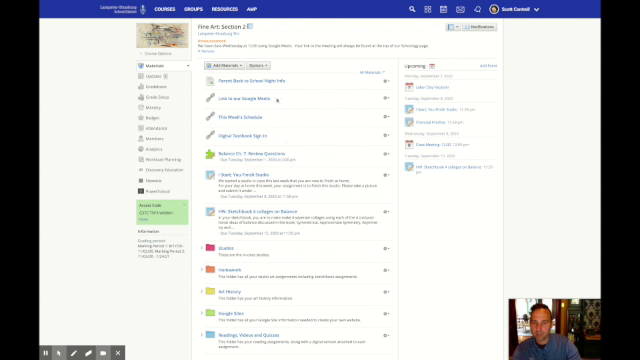
pyautogui.moveTo(280, 98)
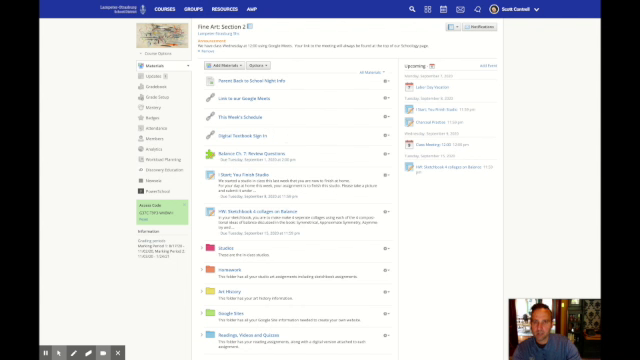
pyautogui.moveTo(300, 104)
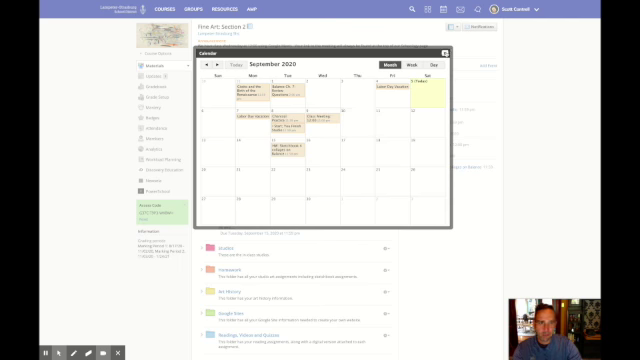
pyautogui.click(448, 46)
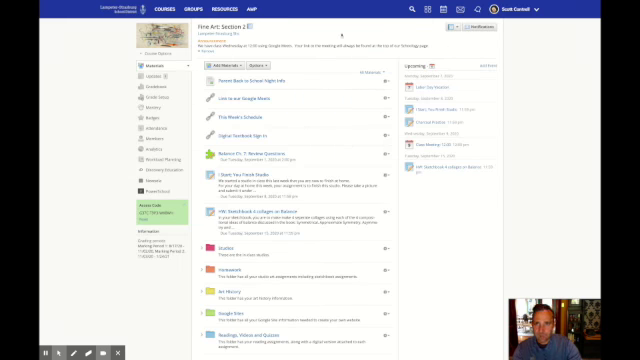